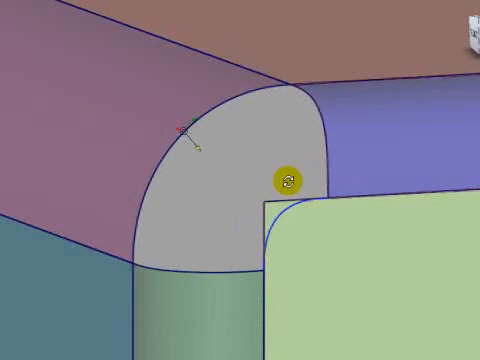
Pick the grey corner patch between the fillets for deletion
left_click(288, 180)
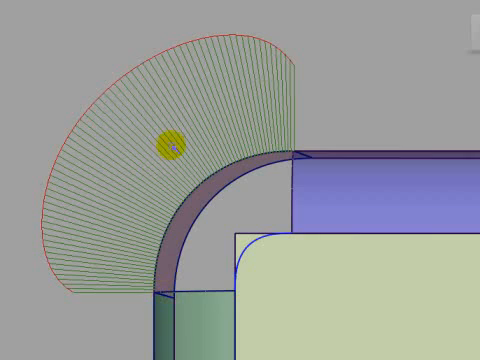
Select the curved corner boundary edge and call up the Move CV tools
left_click_drag(170, 143, 277, 50)
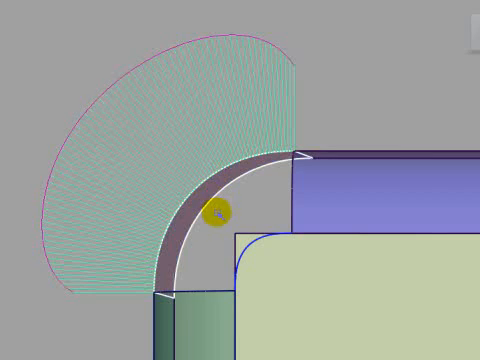
right_click(213, 207)
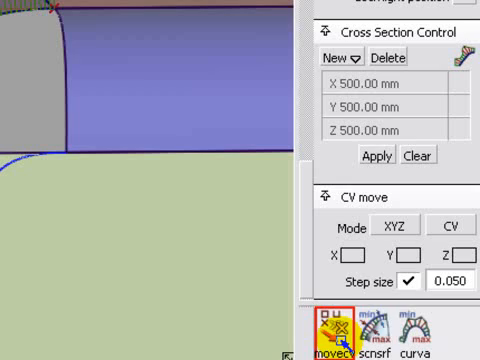
Nudge the corner curve's tangent CVs near the straight fillet edge
left_click(451, 219)
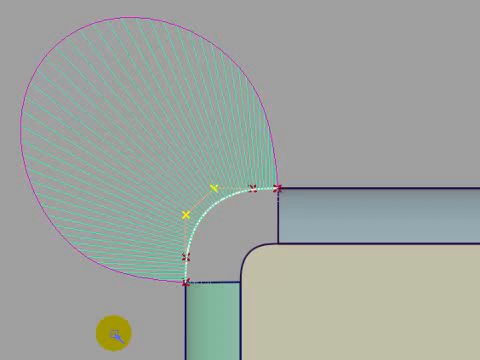
mouse_move(158, 222)
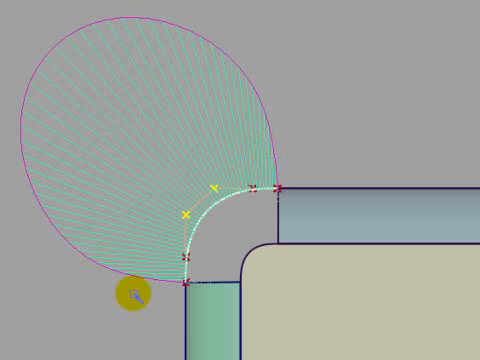
mouse_move(148, 293)
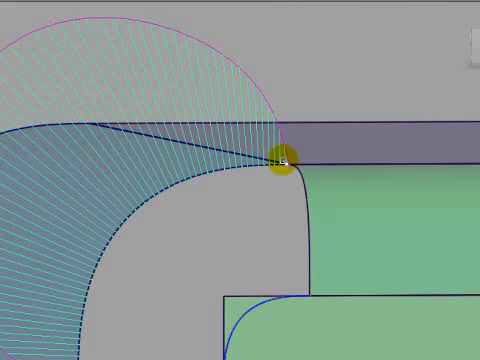
mouse_move(335, 165)
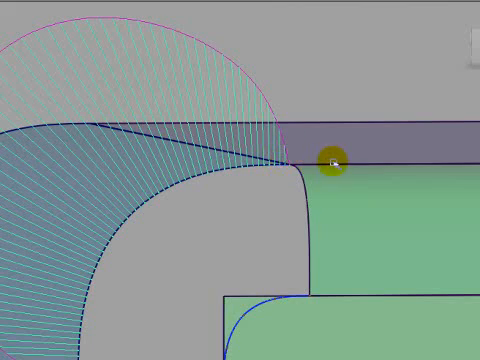
mouse_move(450, 160)
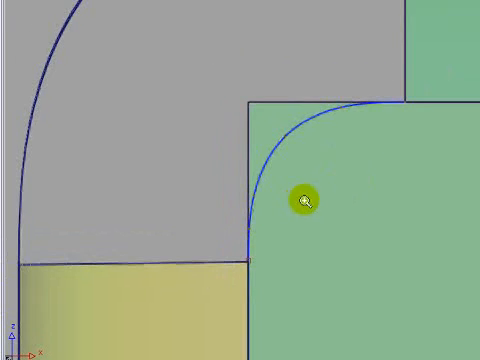
Call up Surfaces > Square to build the corner surface from four boundaries
right_click(303, 199)
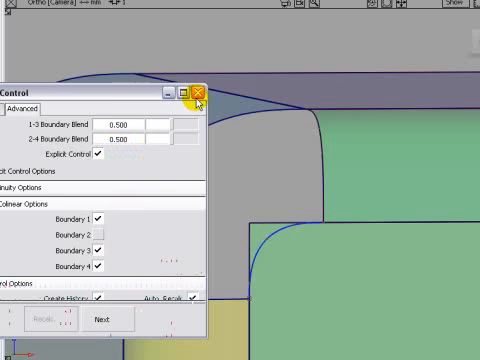
Close the Square Control window to reveal max gap readouts of about 0.04 mm
left_click(200, 90)
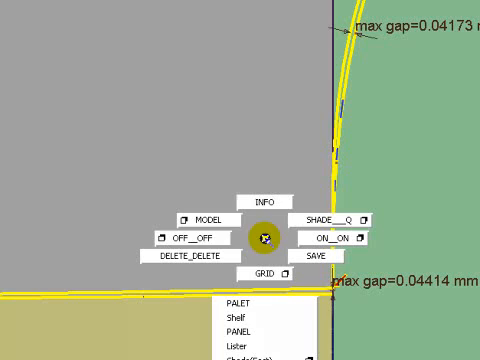
Delete the active gap readouts and pan around the corner junction with the fillets
left_click(191, 255)
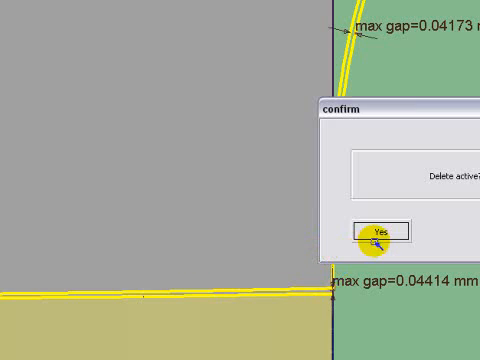
left_click(380, 231)
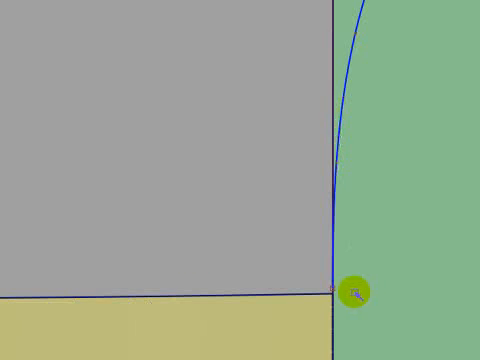
left_click_drag(353, 293, 313, 153)
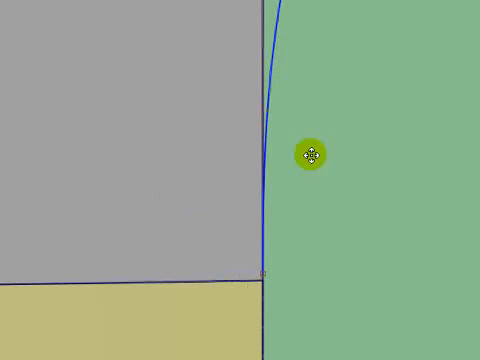
left_click_drag(312, 152, 300, 185)
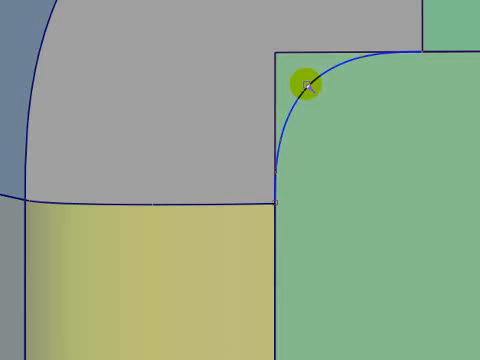
left_click(305, 85)
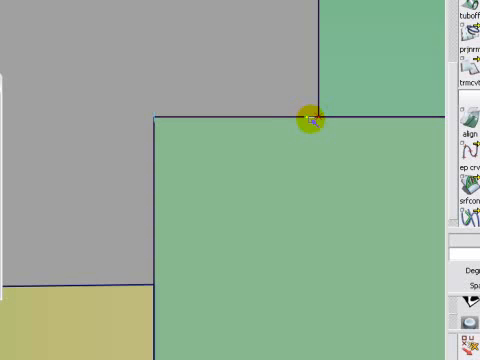
mouse_move(148, 252)
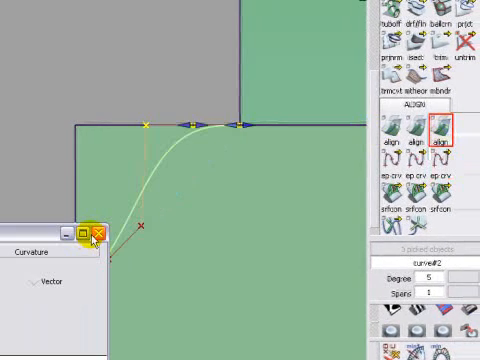
Close the curvature options window for the degree-5 corner curve
left_click(100, 232)
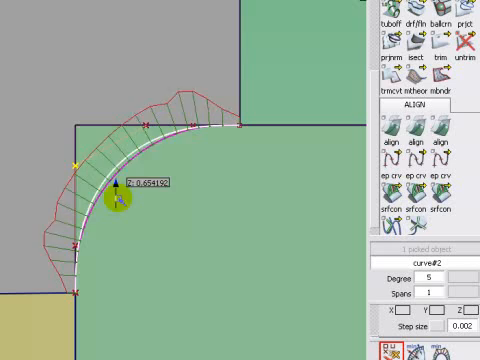
Drag a CV of the aligned corner curve, triggering the construction-history warning
left_click_drag(115, 195, 140, 140)
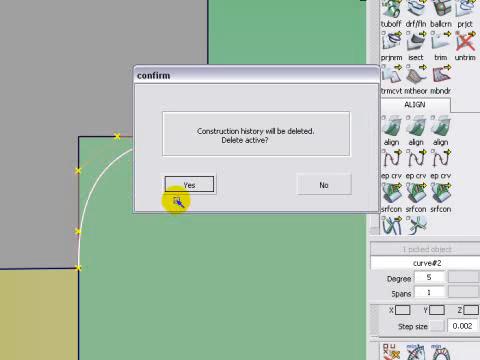
Accept deleting the corner curve's construction history
left_click(184, 182)
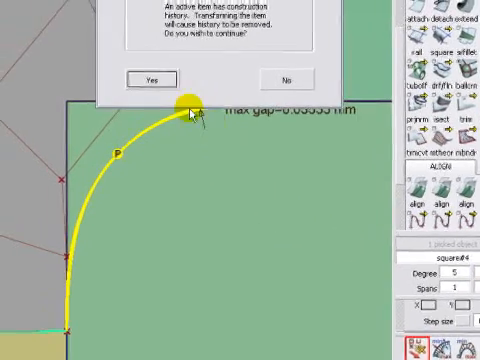
Agree to remove the square surface's history before moving its tangent CVs
left_click(145, 78)
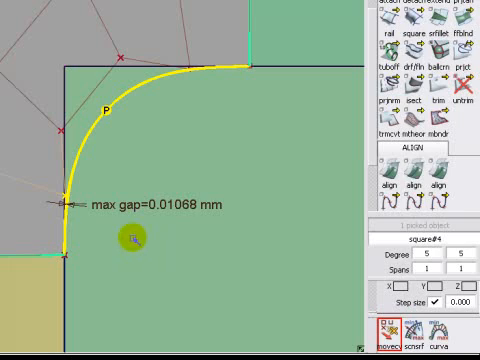
mouse_move(157, 175)
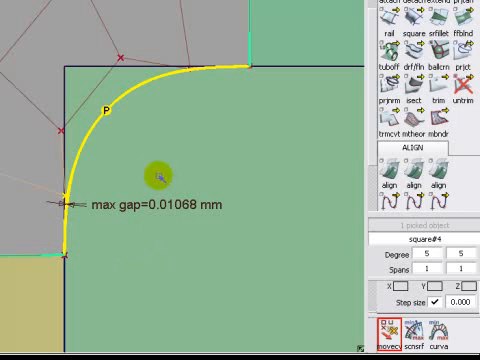
mouse_move(100, 230)
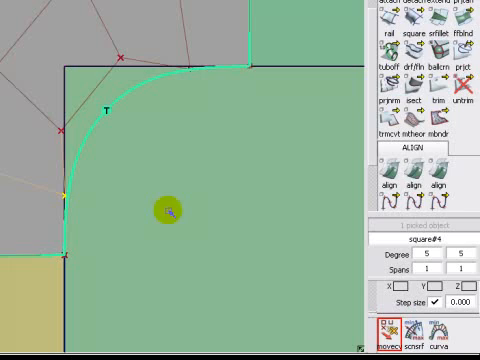
mouse_move(220, 205)
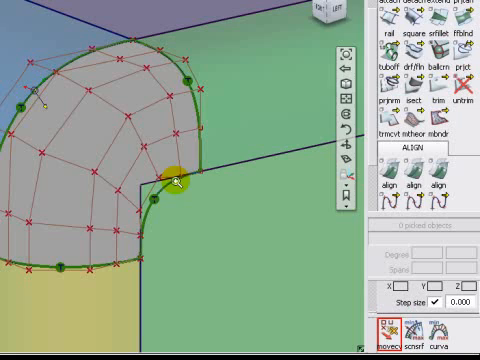
Right-click in the perspective window to deselect and show the corner patch's control hull
right_click(175, 185)
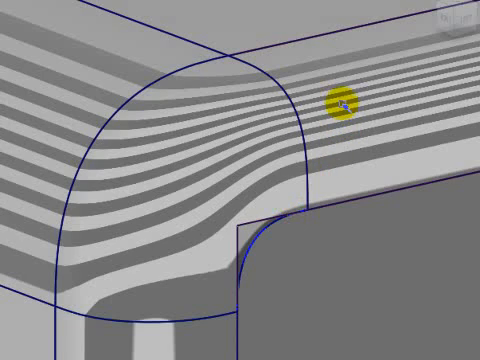
mouse_move(170, 170)
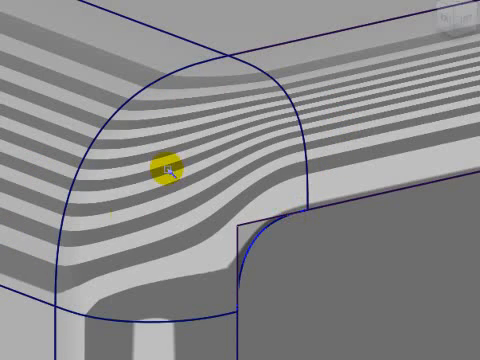
mouse_move(256, 196)
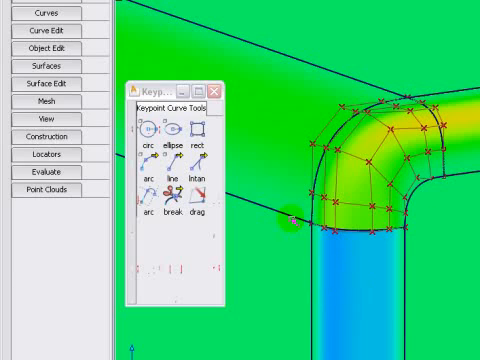
mouse_move(50, 92)
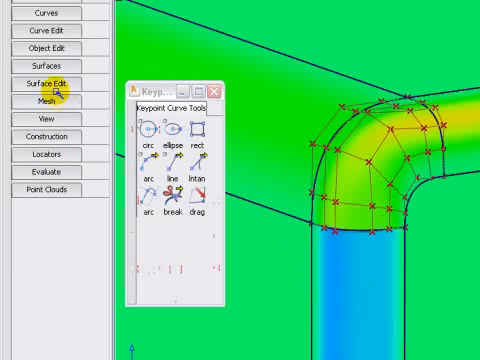
Open the surface editing tools with the corner patch's control hull still displayed
left_click(49, 80)
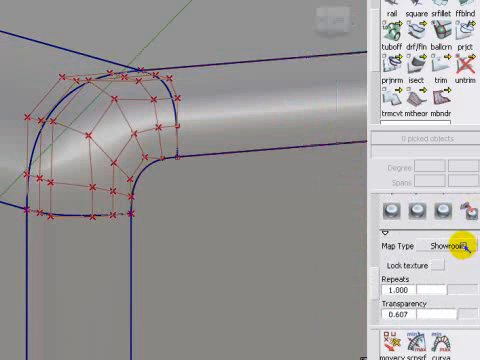
Set the environment Map Type to shade-sky
left_click(445, 243)
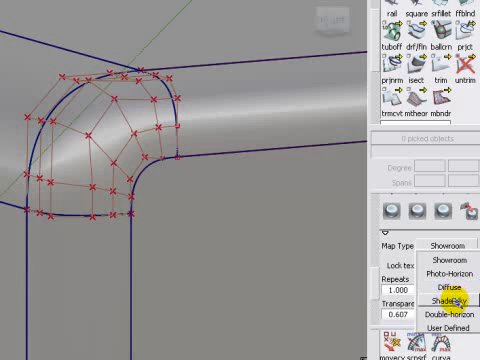
left_click(442, 299)
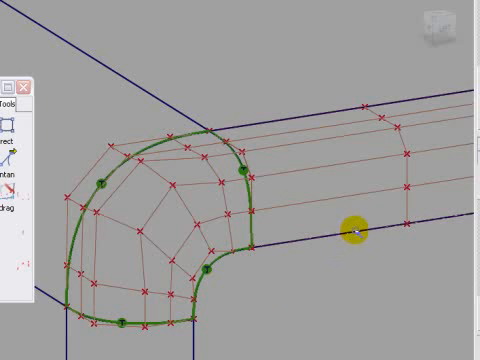
mouse_move(390, 263)
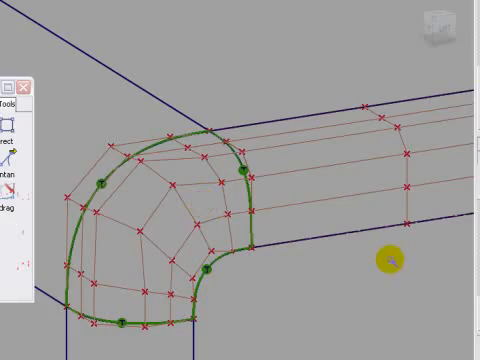